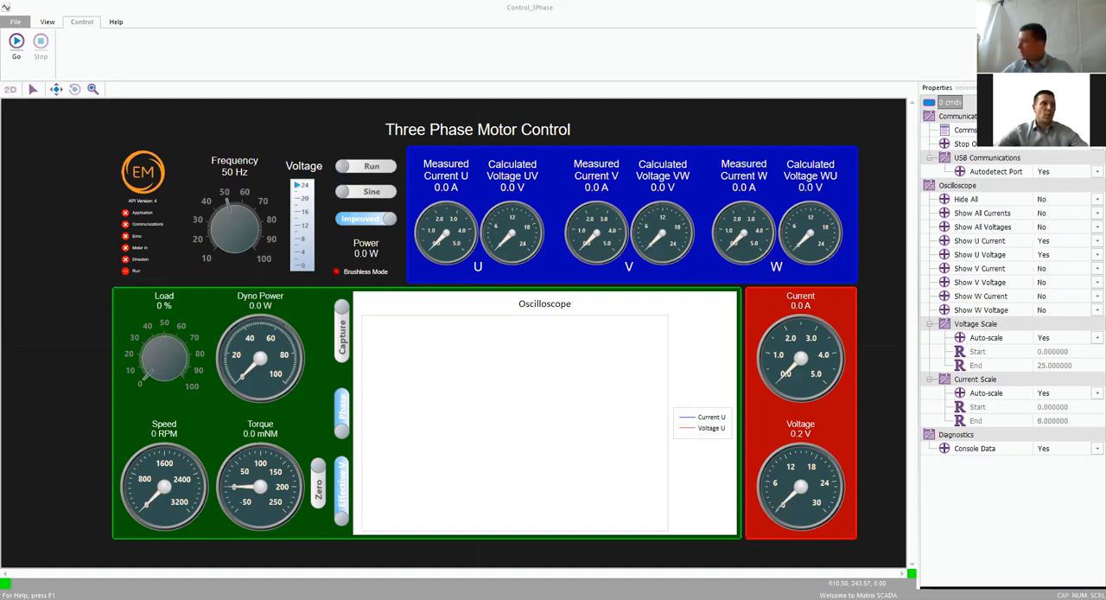
mouse_move(971, 211)
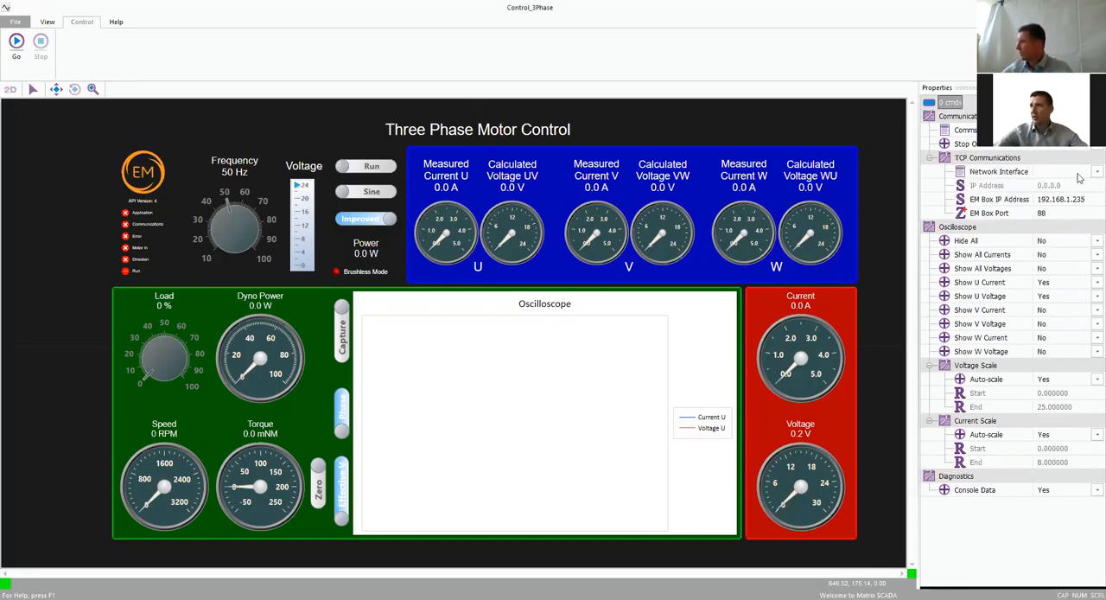
Edit the EM Box IP address field so the TCP connection points at the remote rig
left_click(1050, 171)
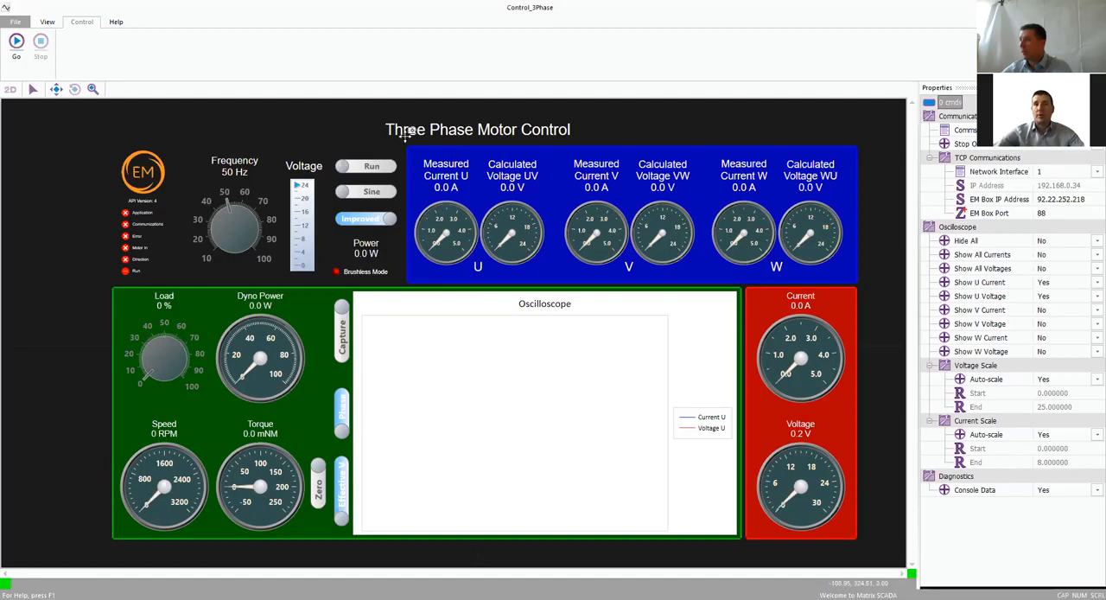
mouse_move(193, 135)
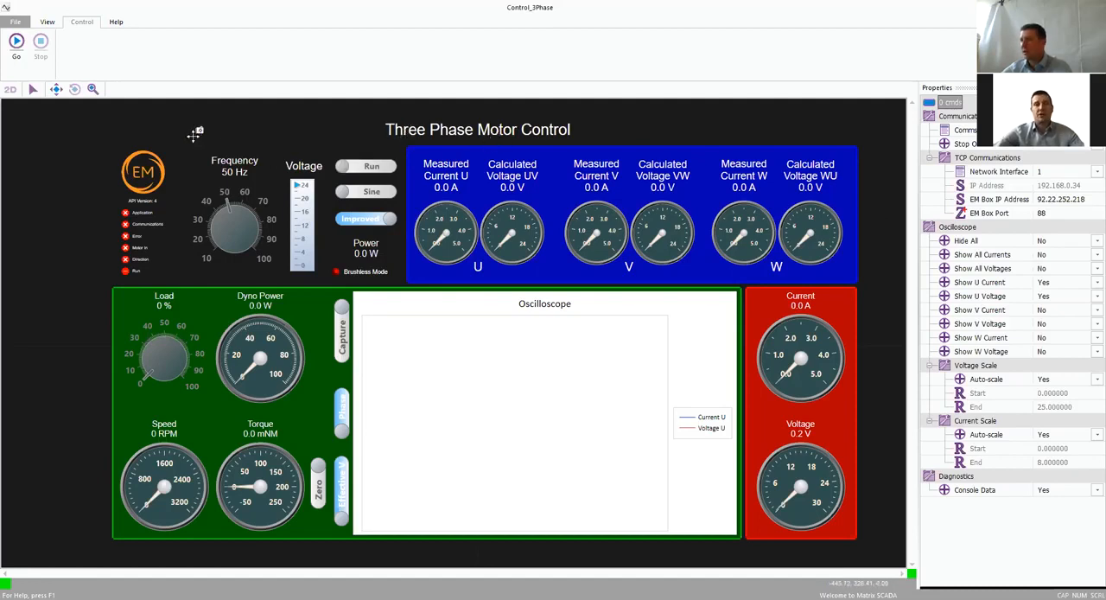
mouse_move(15, 40)
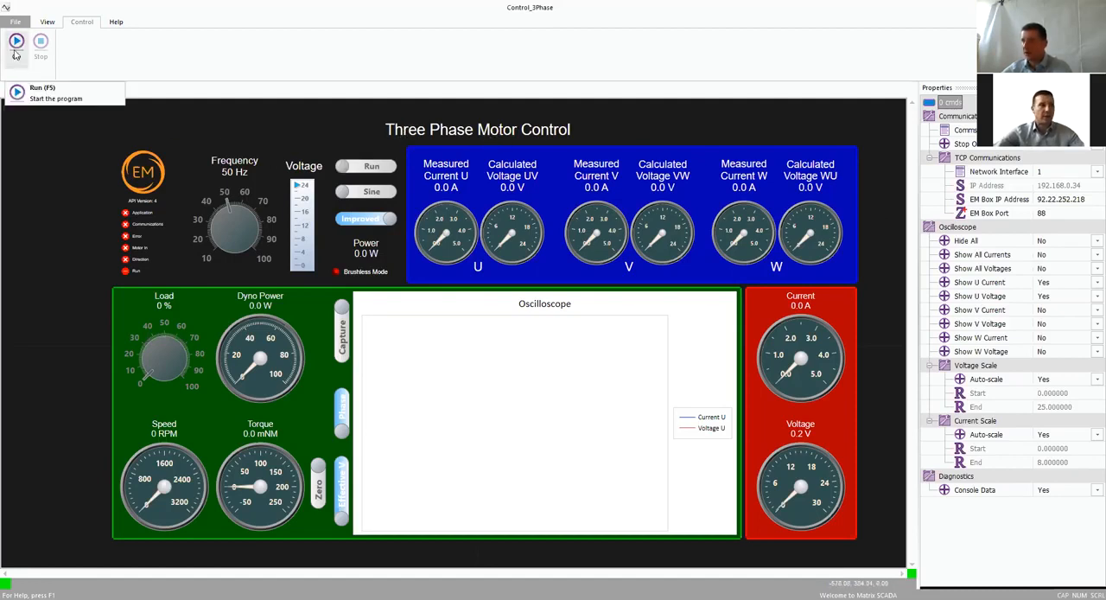
Run the program (Go/F5) so live gauge readings arrive over TCP
left_click(15, 42)
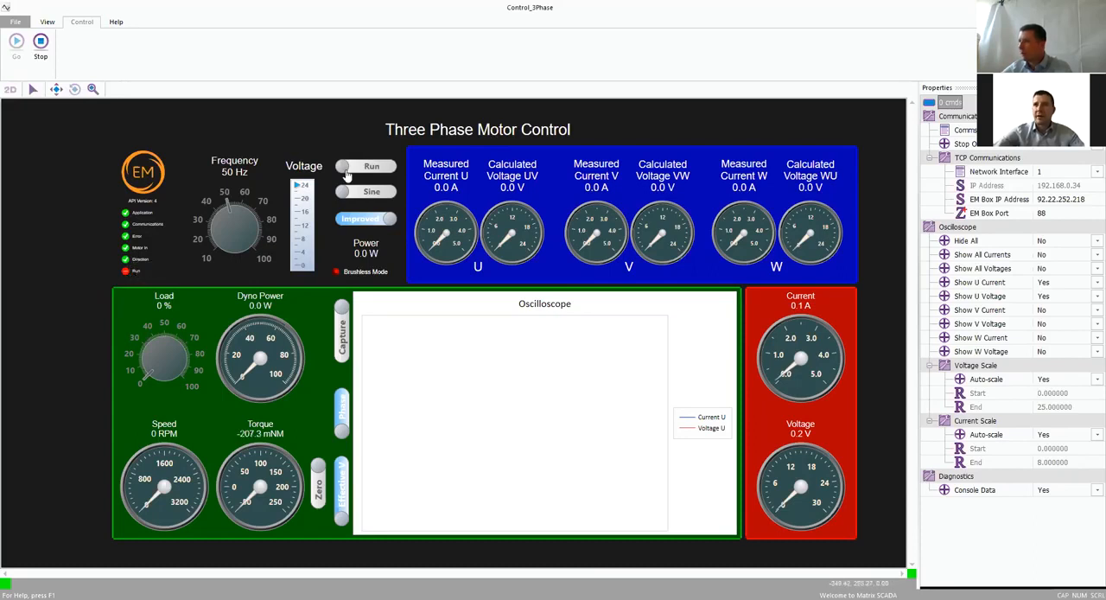
Flip the Run switch so the motor spins at about 1450 RPM, 2.2 A and 16.9 V
left_click(366, 166)
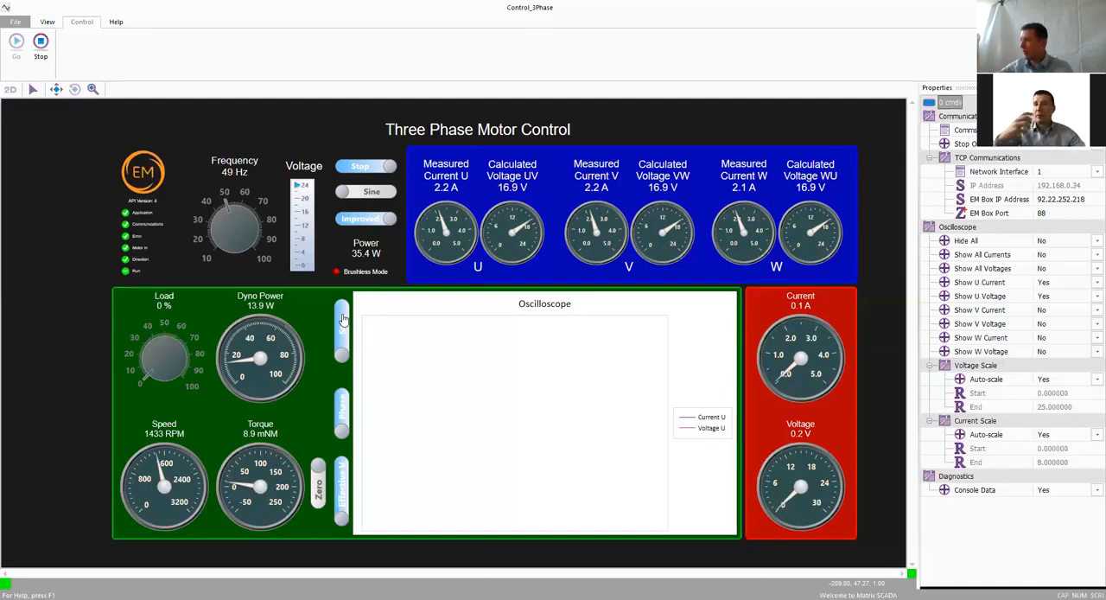
mouse_move(418, 346)
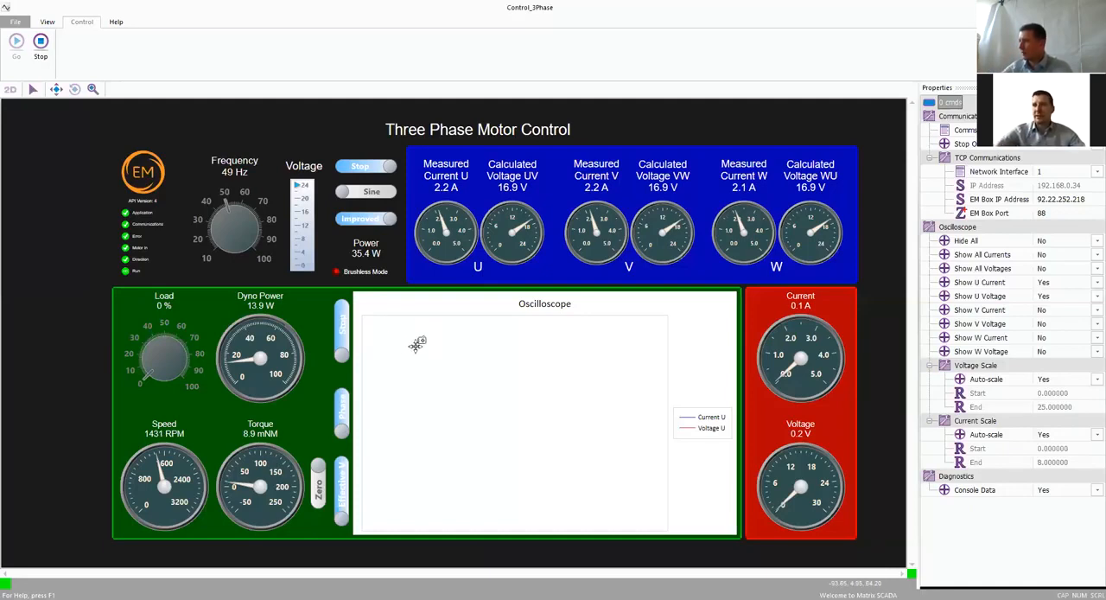
mouse_move(456, 401)
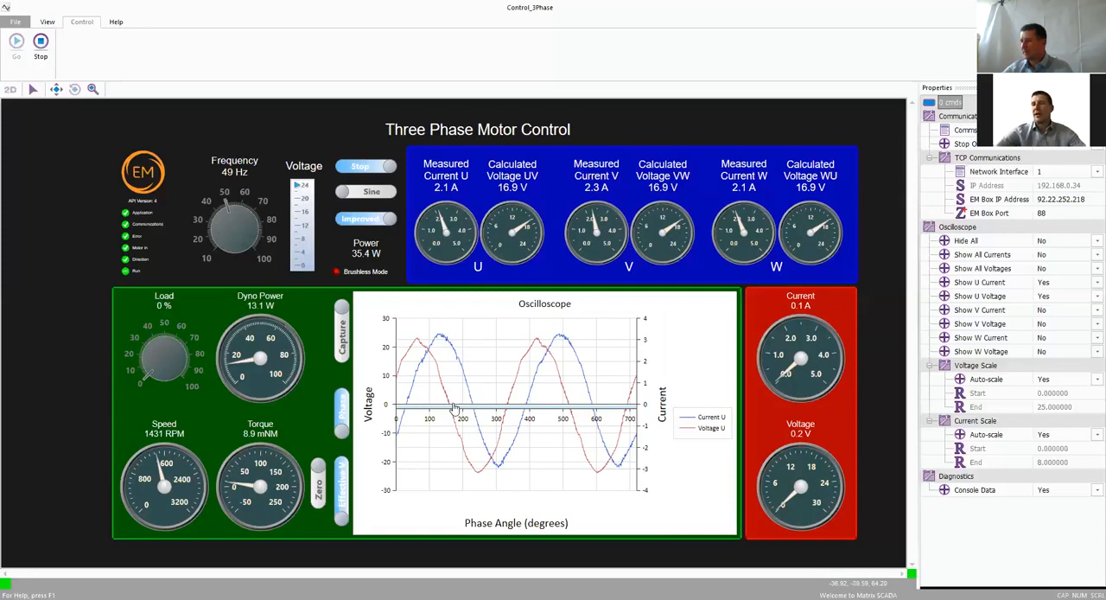
mouse_move(439, 401)
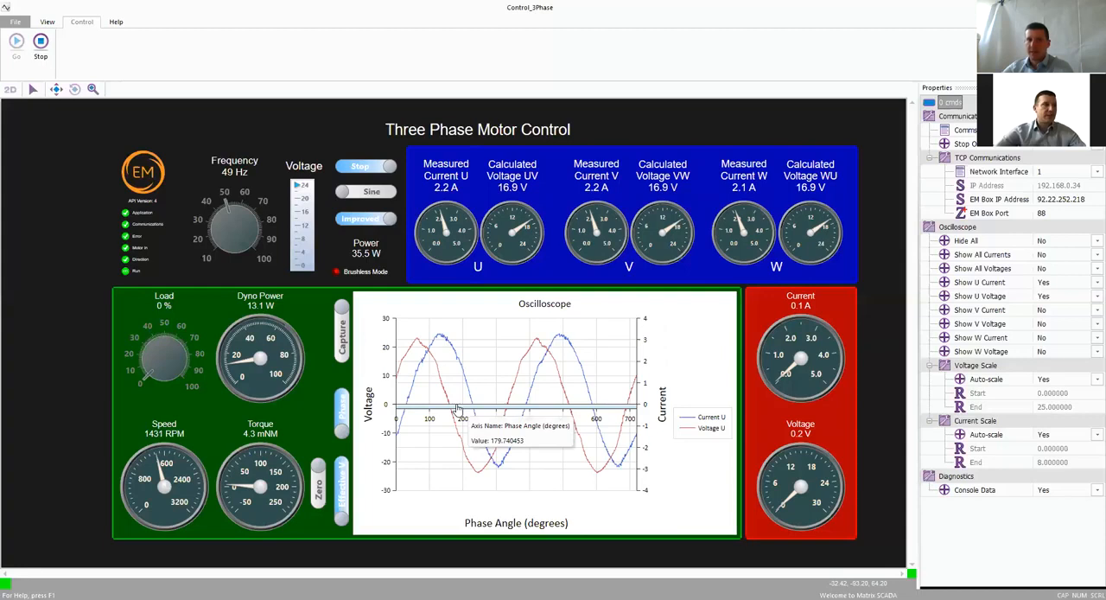
mouse_move(470, 420)
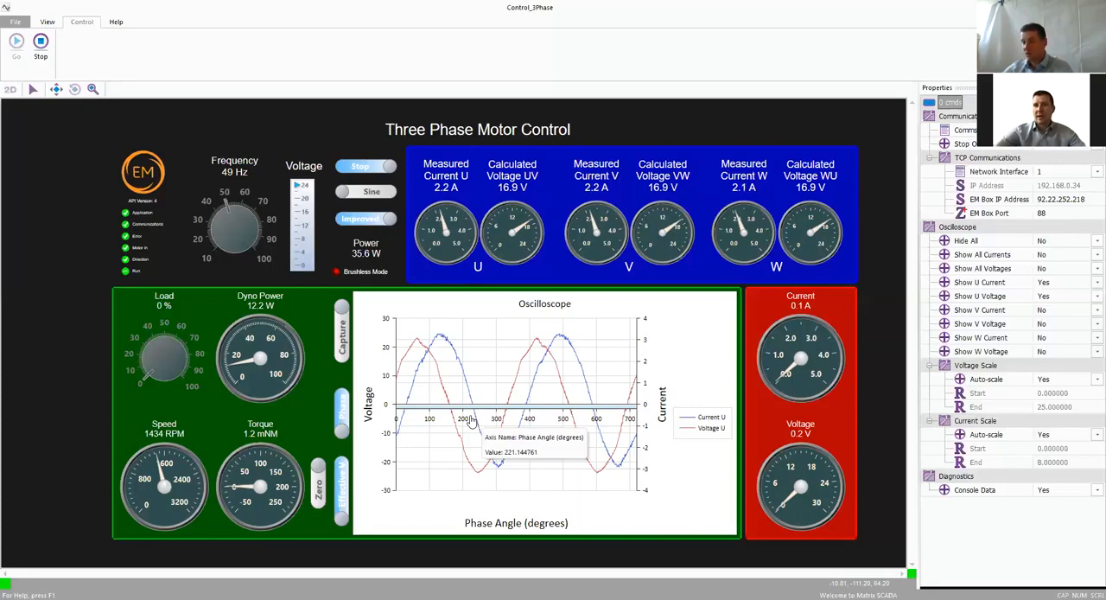
mouse_move(481, 428)
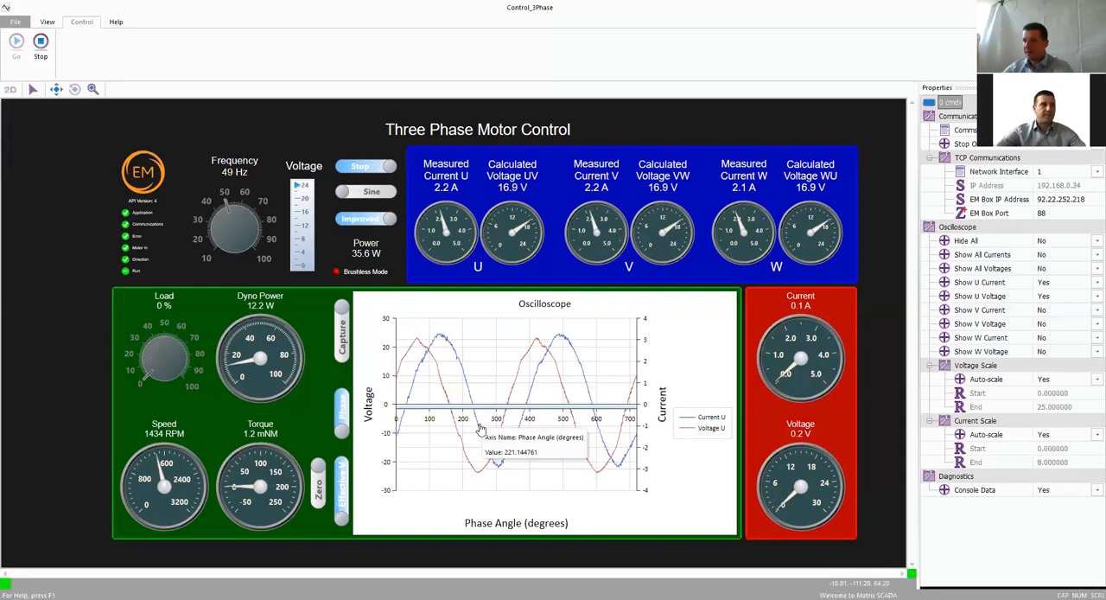
mouse_move(456, 425)
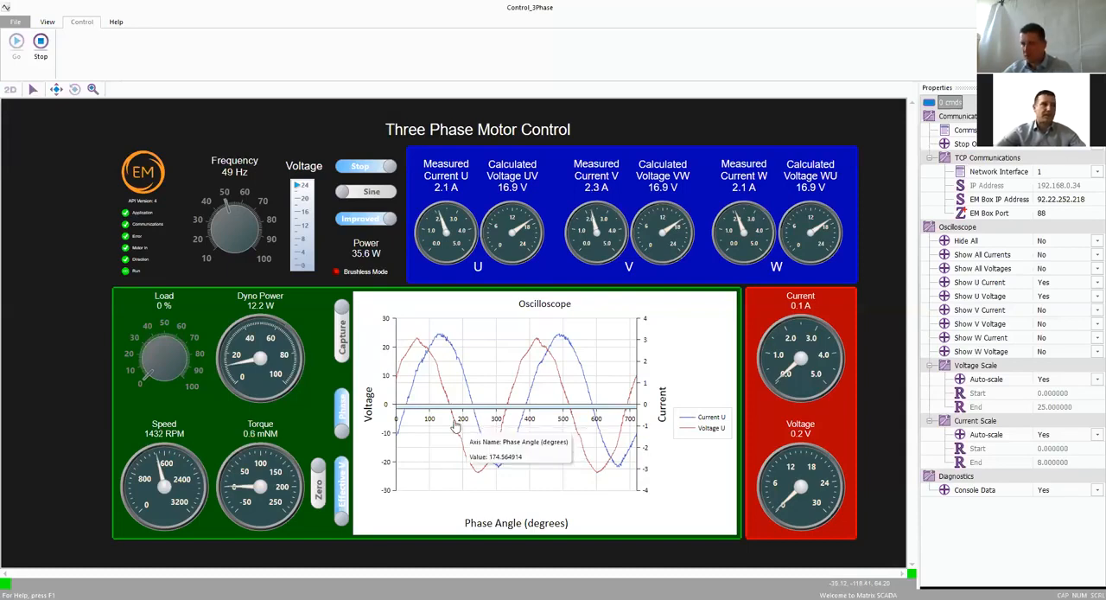